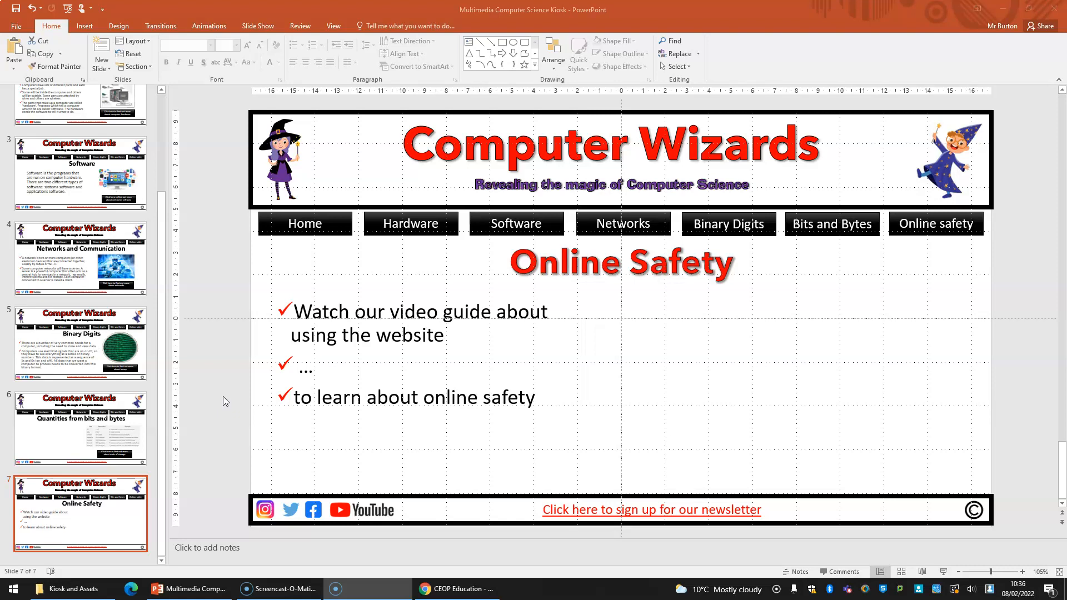
mouse_move(366, 359)
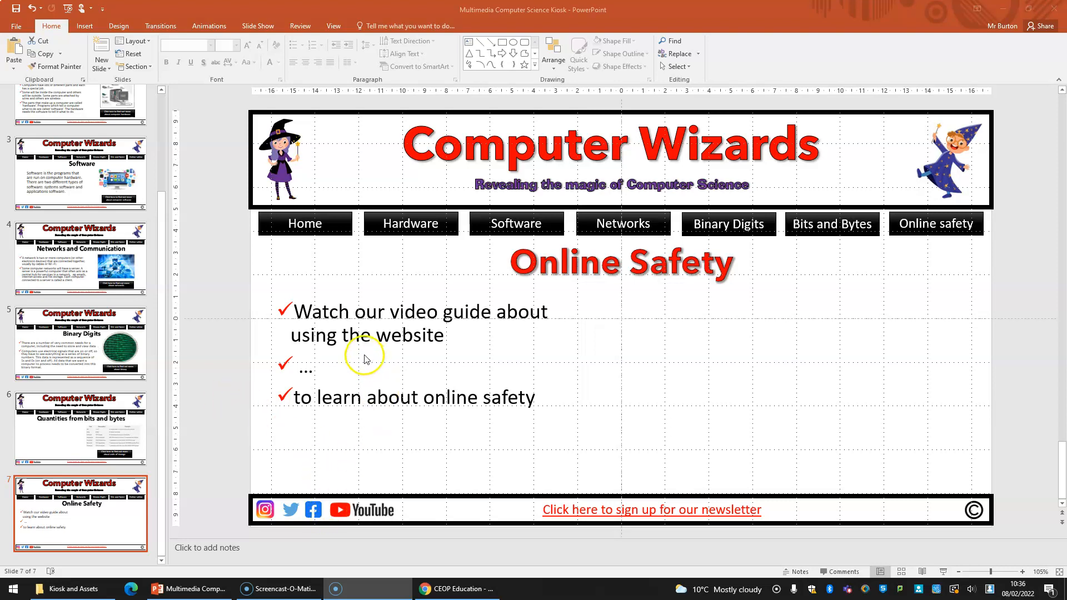
mouse_move(315, 343)
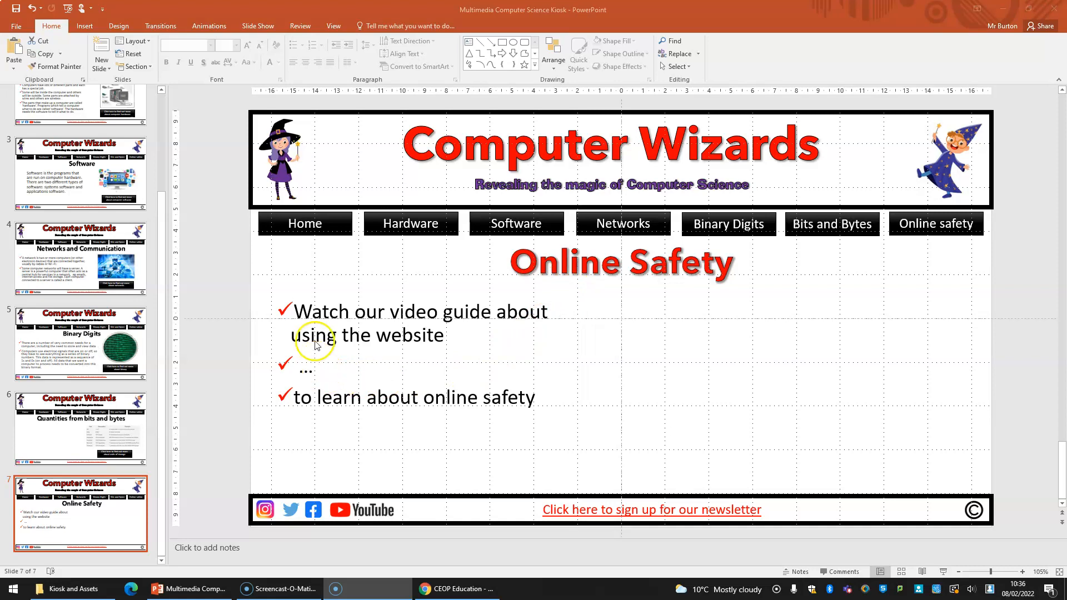
mouse_move(366, 340)
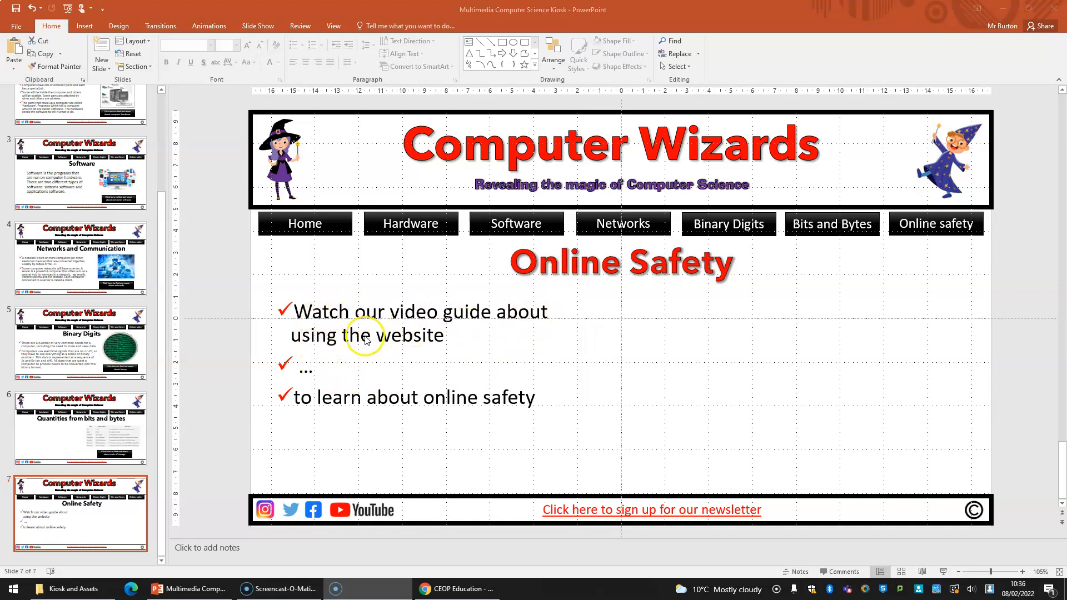
mouse_move(327, 371)
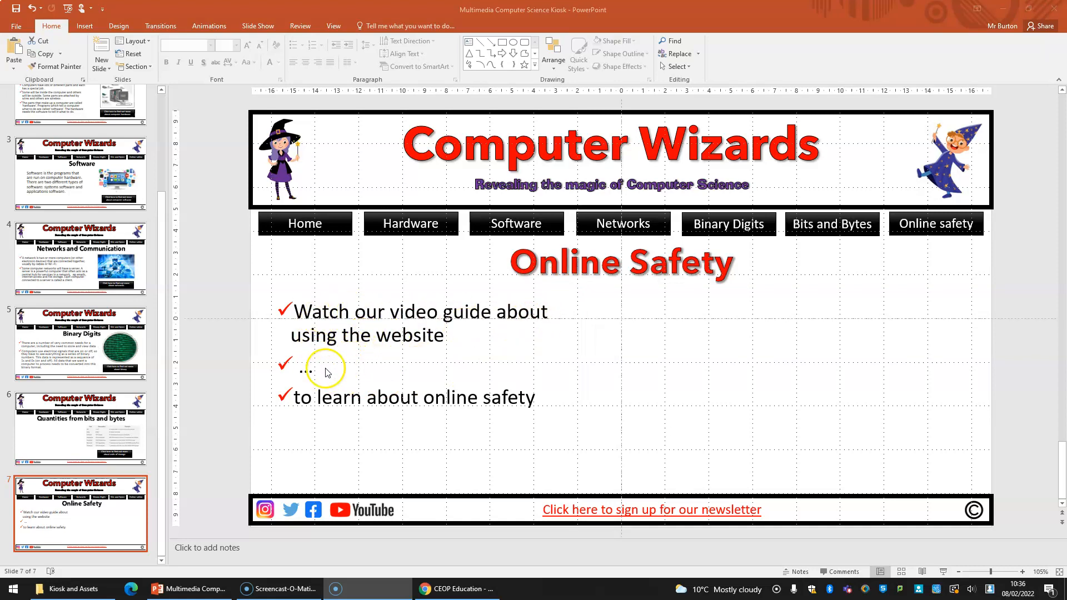
mouse_move(415, 446)
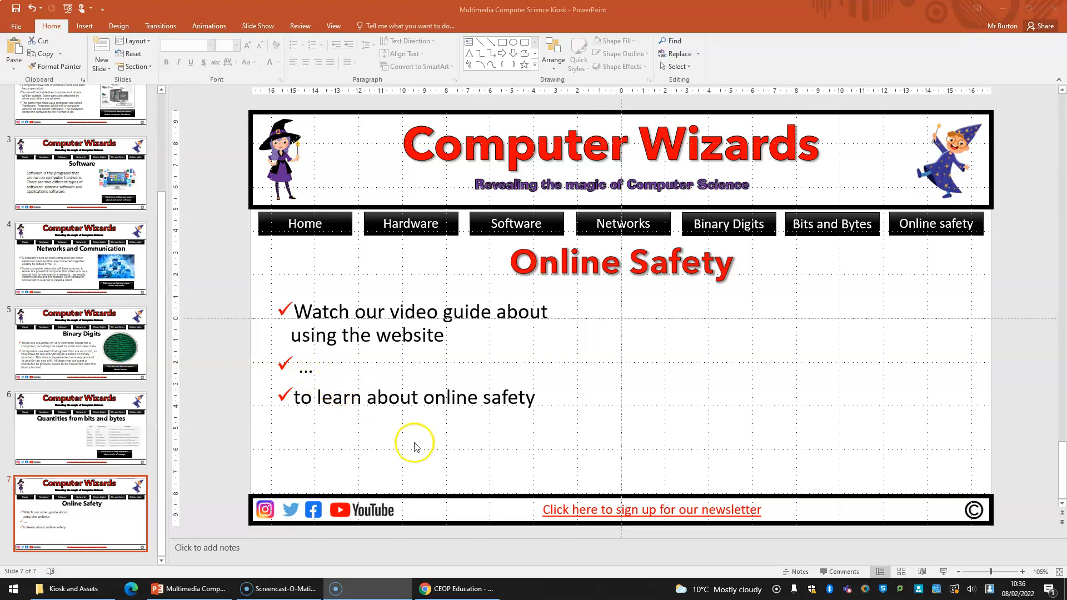
Check the CEOP website, then replace the slide's bullets with a sentence about watching the CEOP video guide
click(456, 589)
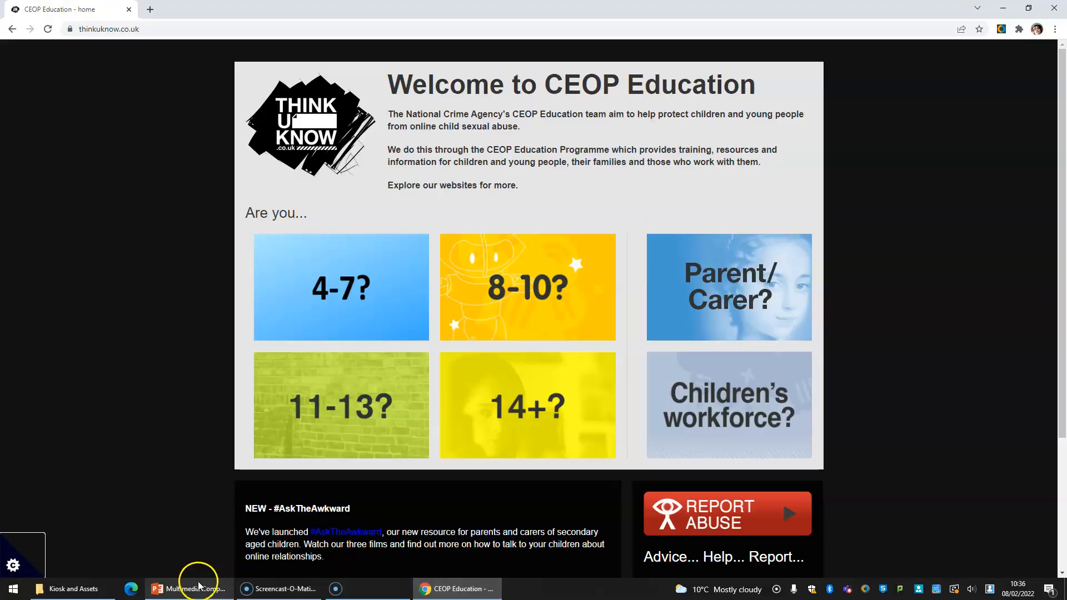
click(193, 590)
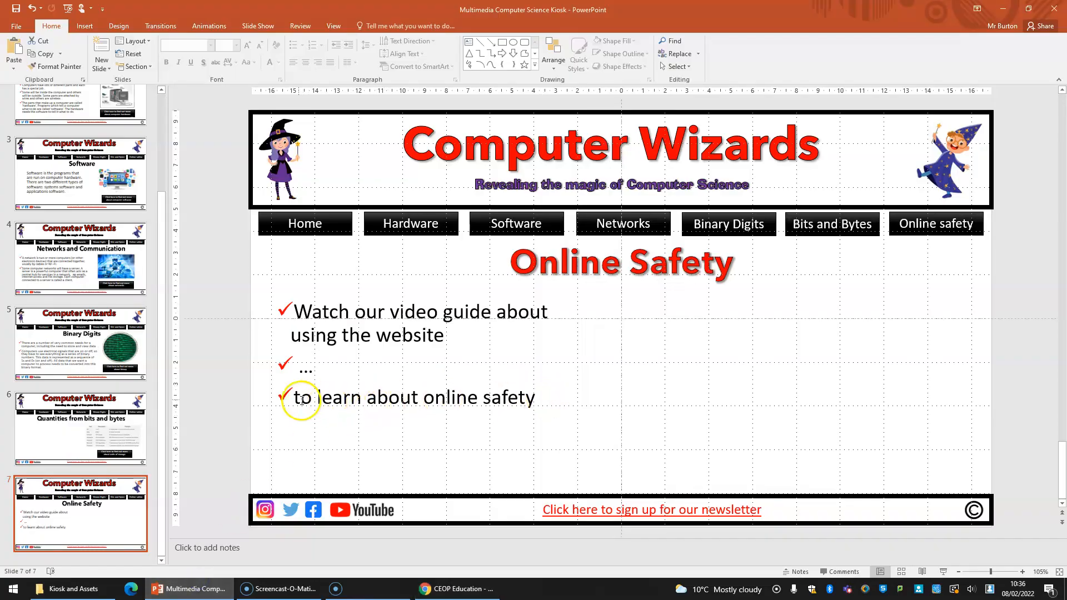
mouse_move(434, 334)
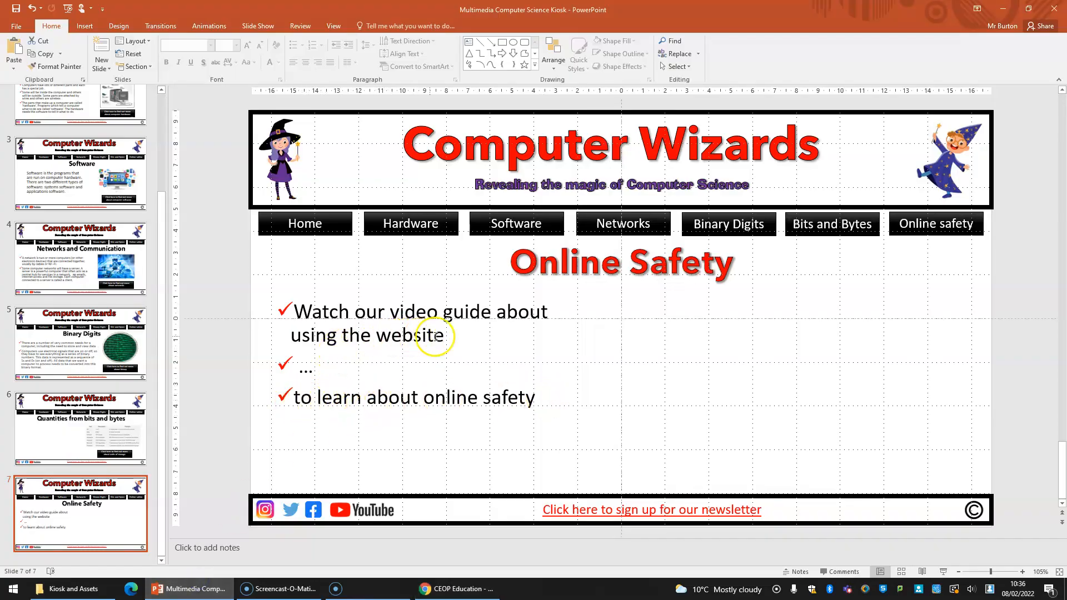
click(375, 340)
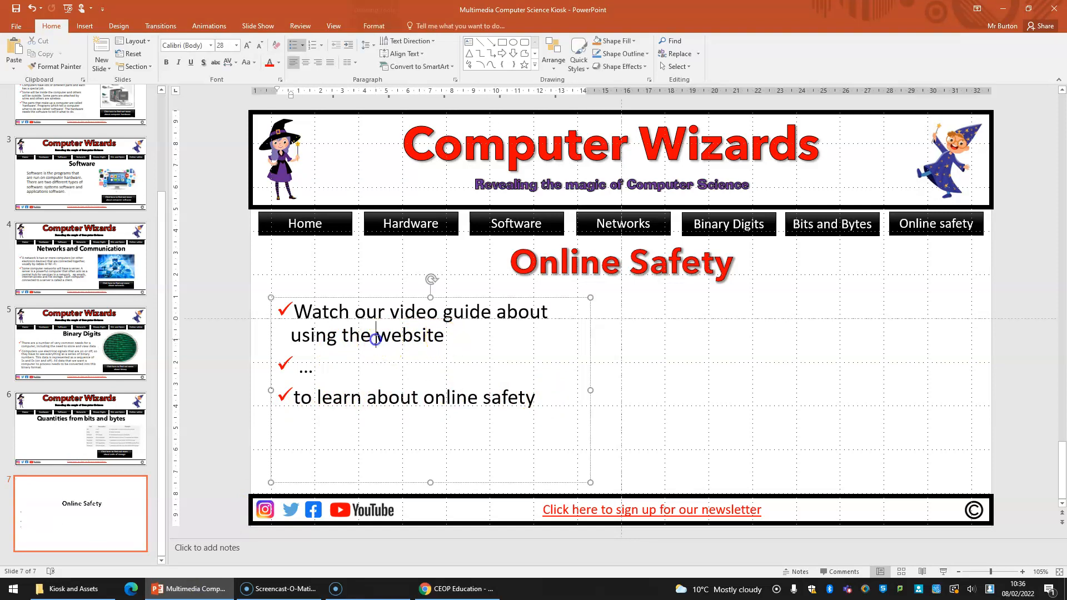
text(CEOP)
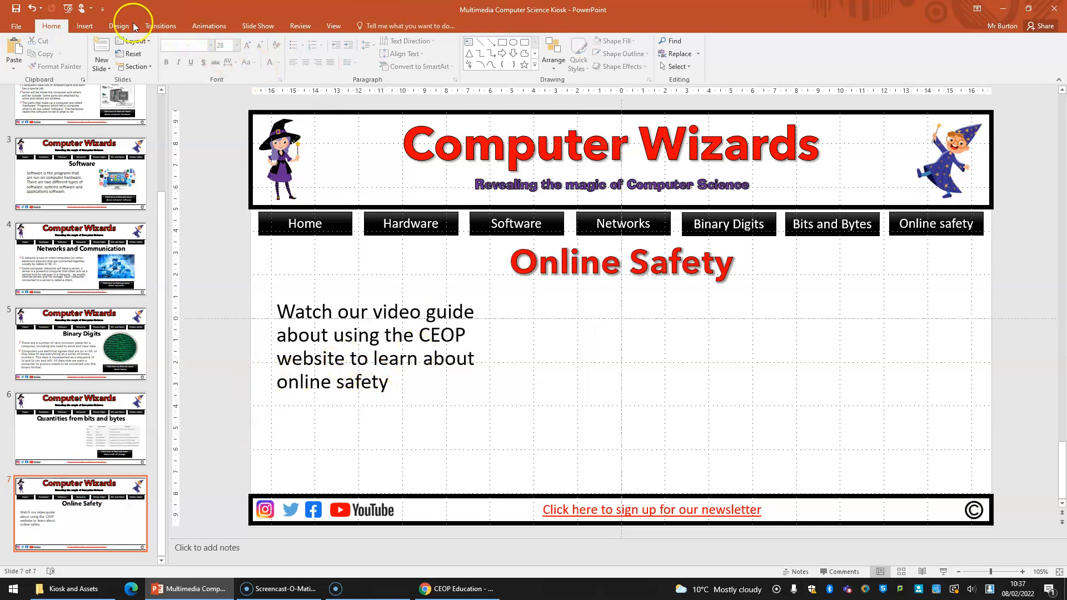
Draw a right arrow below the sentence, fill it red and change its outline
click(188, 55)
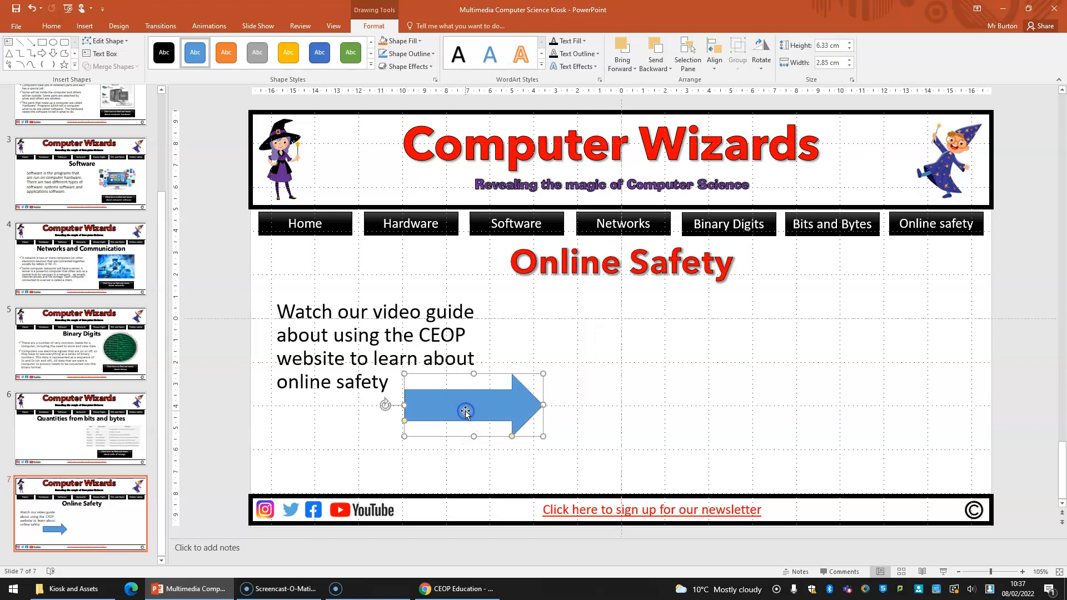
click(400, 40)
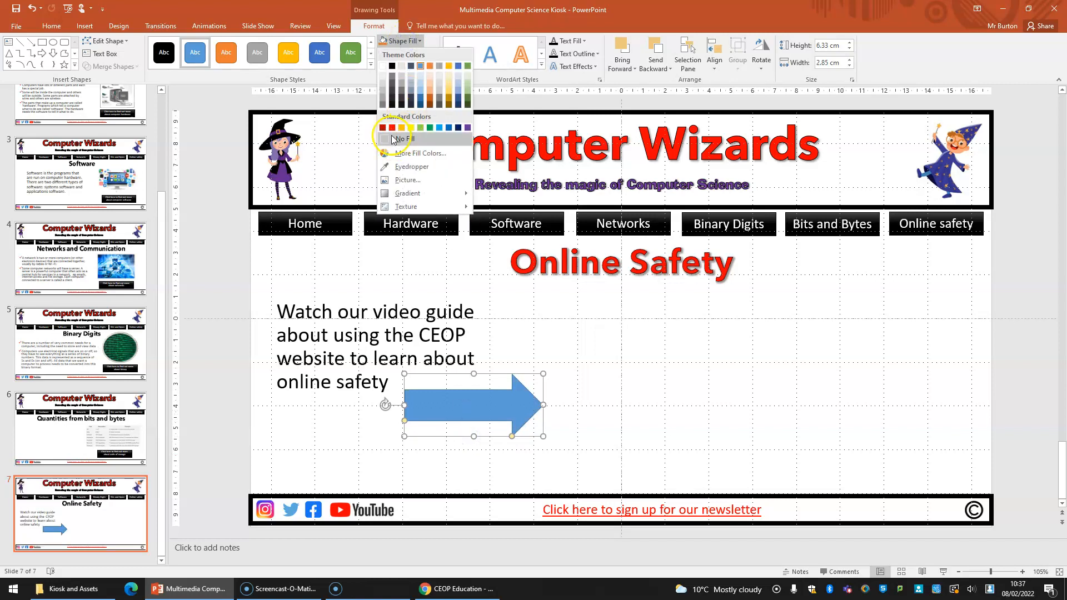
click(385, 128)
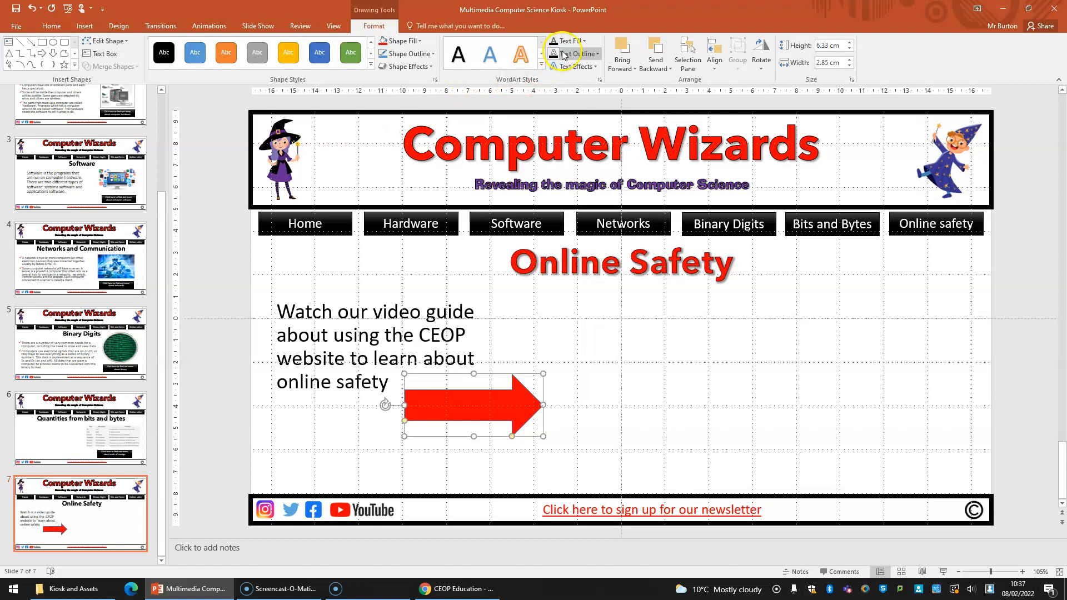
click(400, 54)
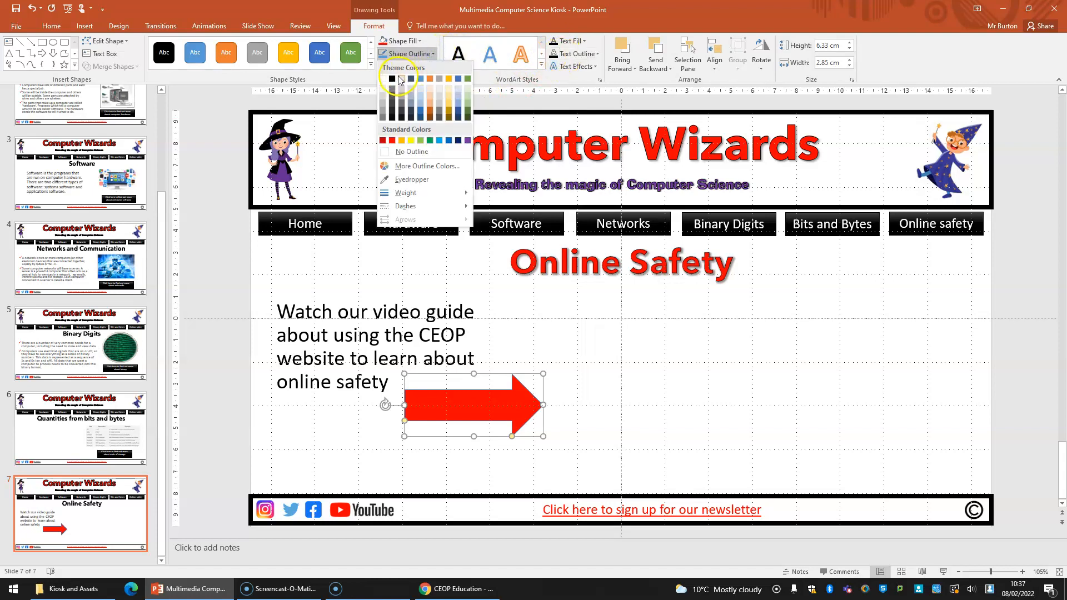
click(602, 235)
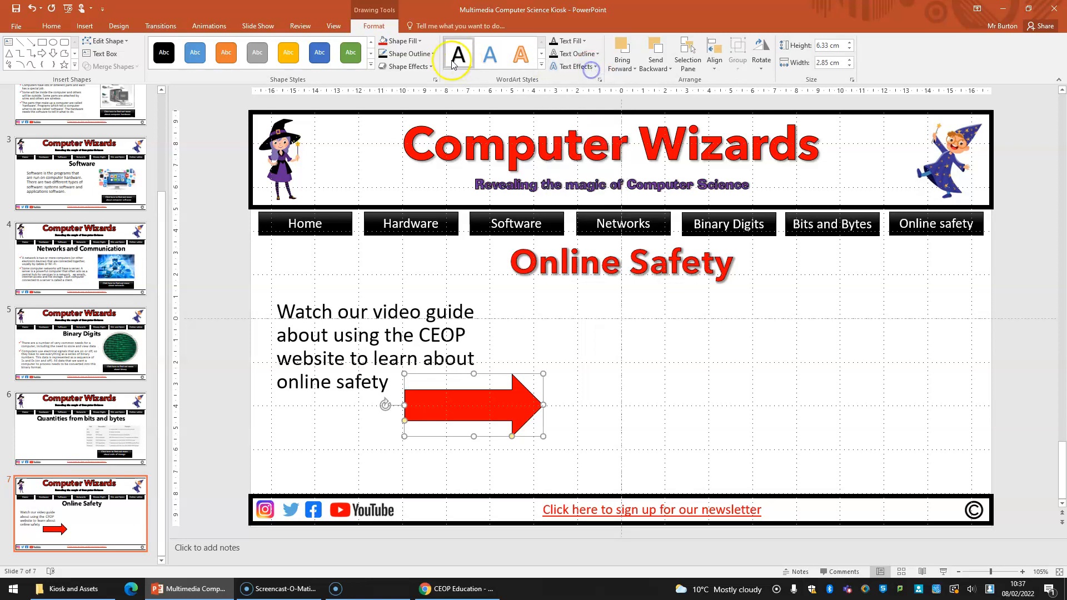
click(405, 67)
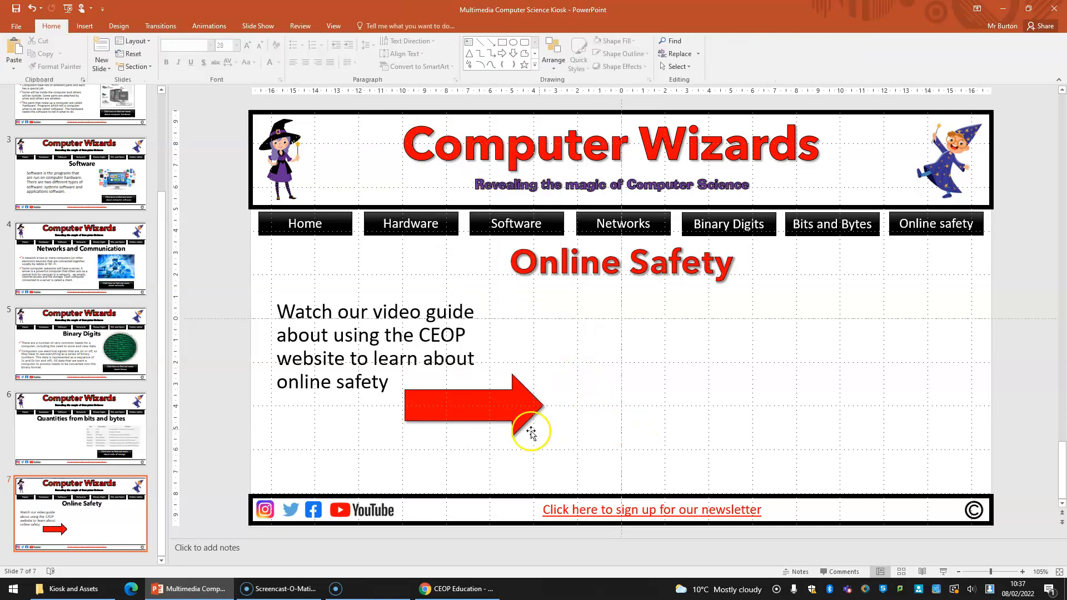
mouse_move(842, 317)
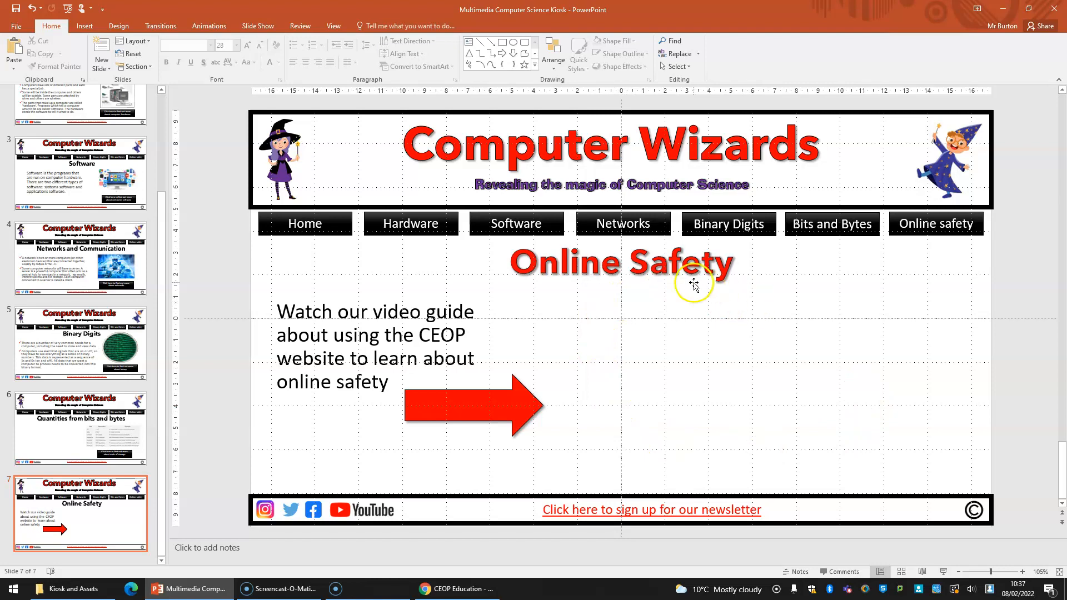
mouse_move(490, 240)
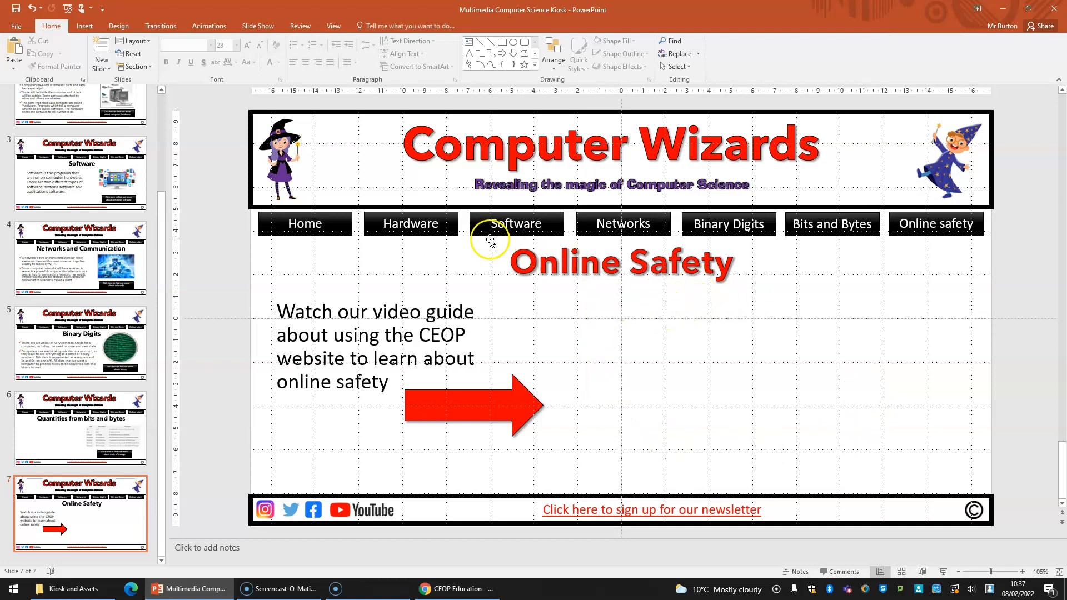
Start Insert > Screen Recording to capture the thinkuknow.co.uk Chrome window
click(85, 26)
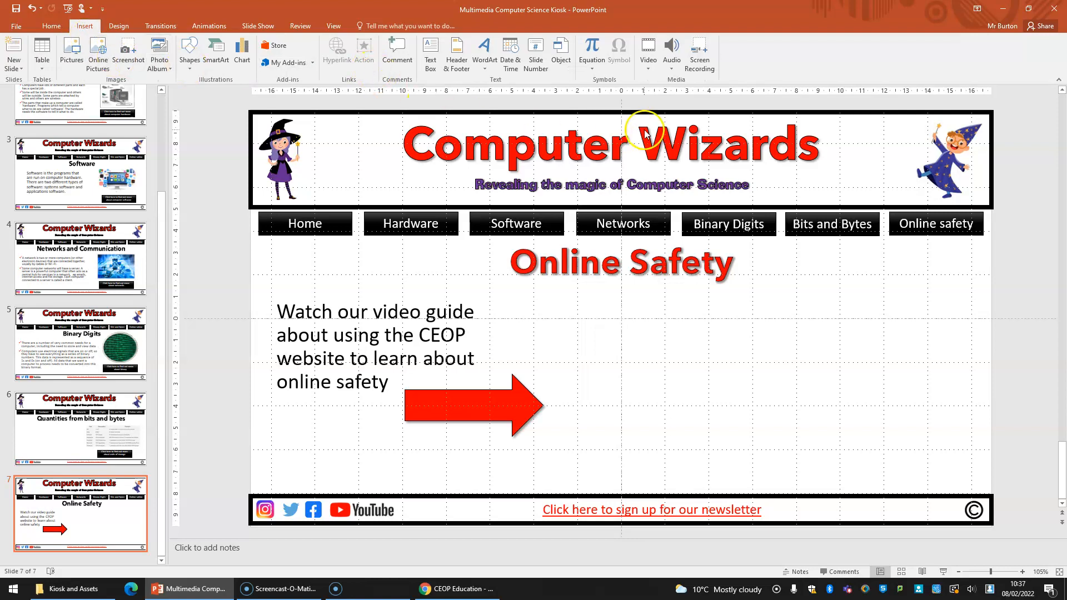
mouse_move(699, 53)
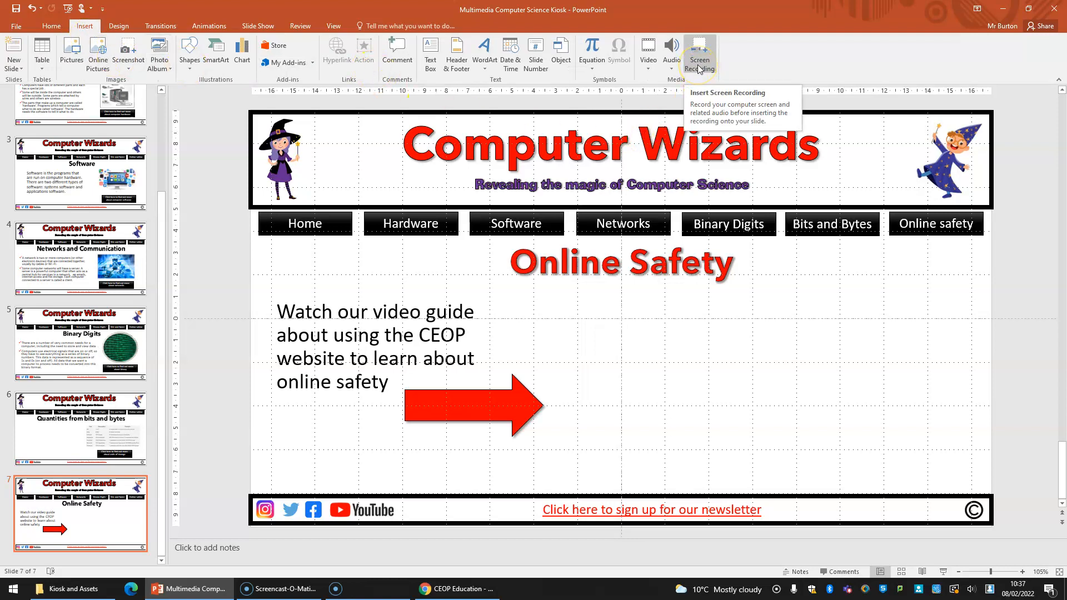
click(700, 52)
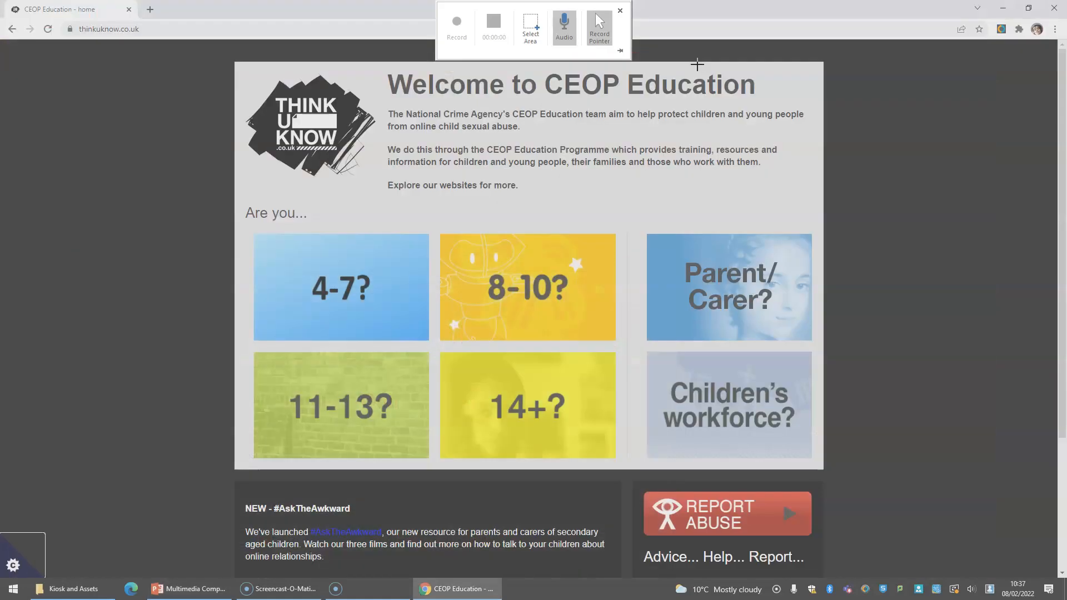
mouse_move(551, 92)
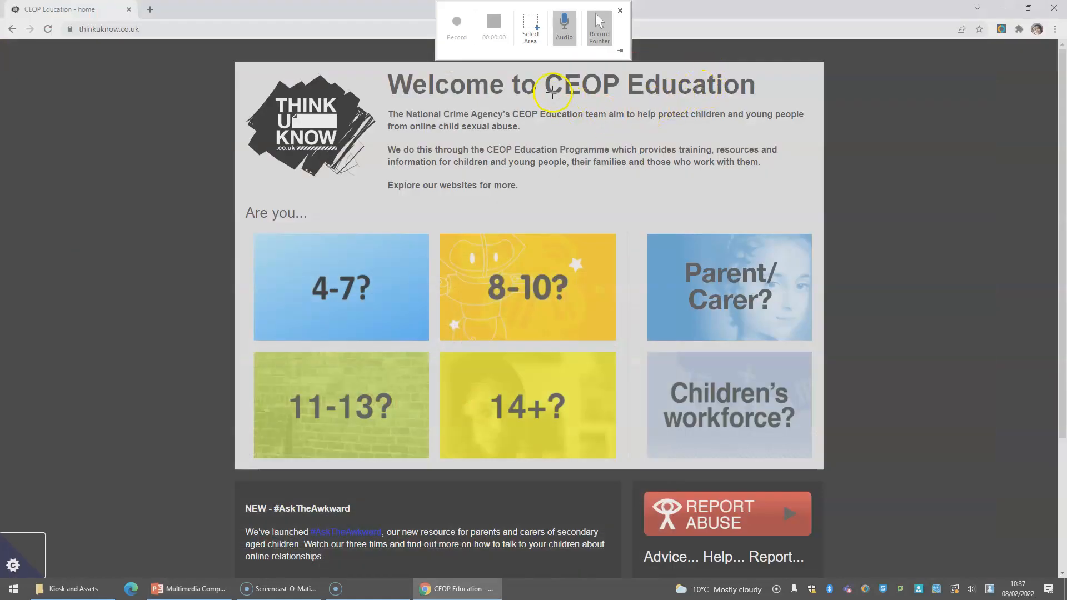
mouse_move(428, 85)
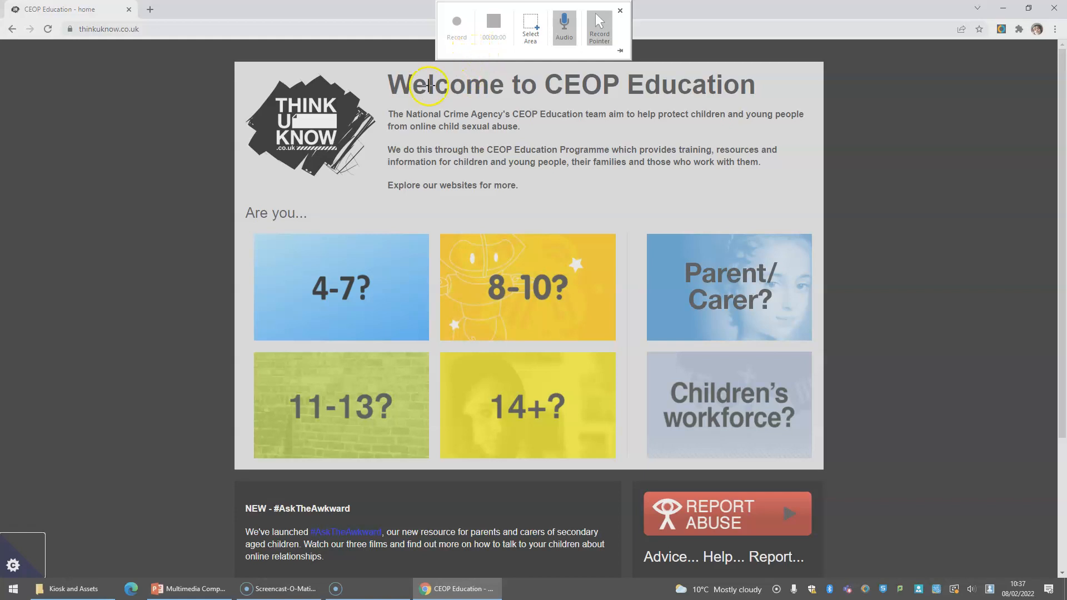
mouse_move(257, 134)
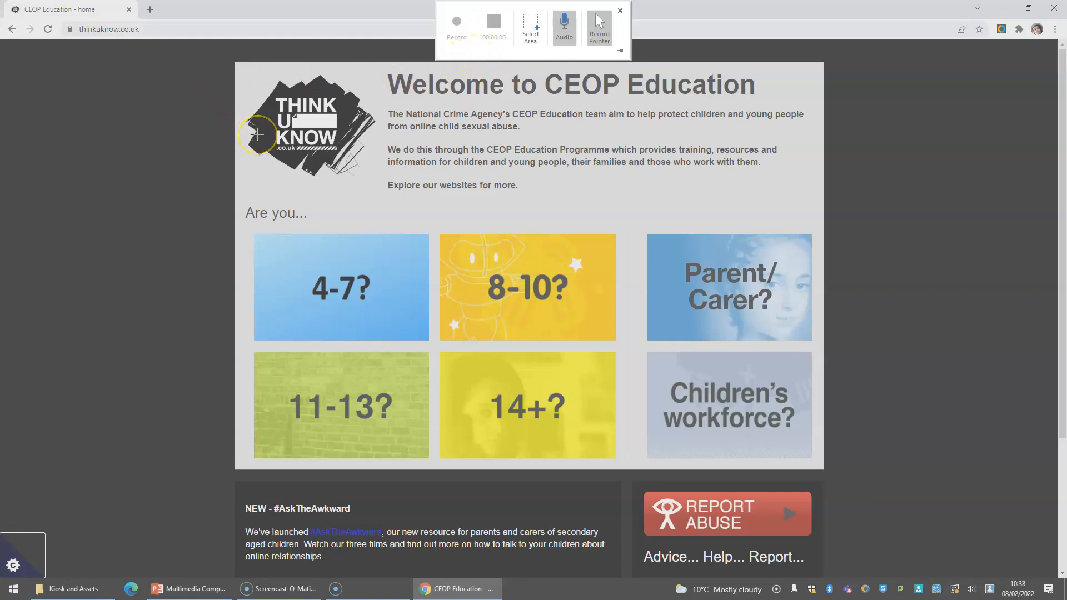
mouse_move(456, 39)
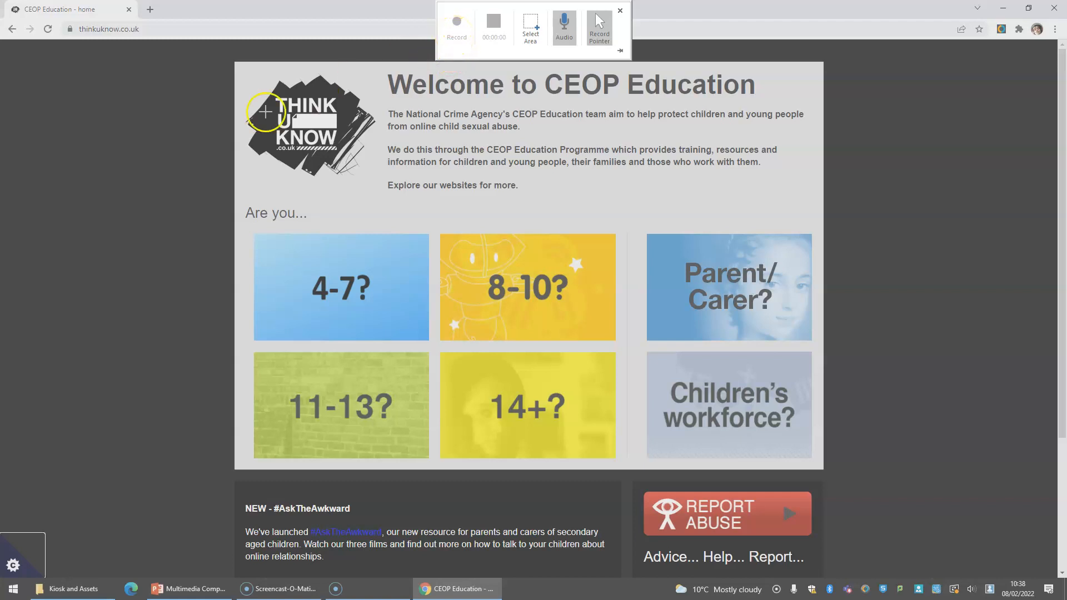
mouse_move(8, 41)
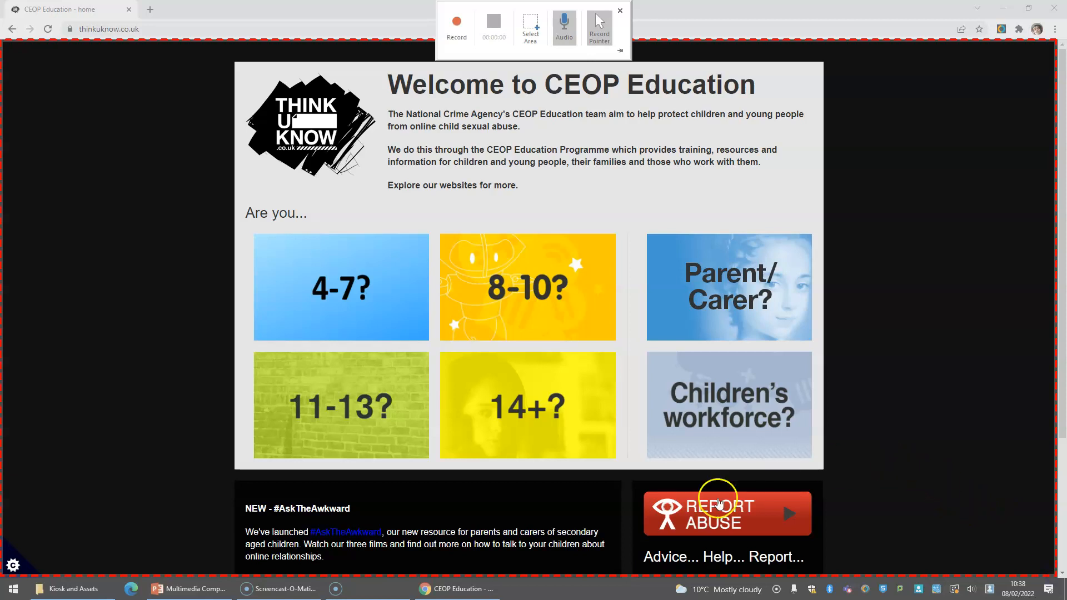
mouse_move(140, 130)
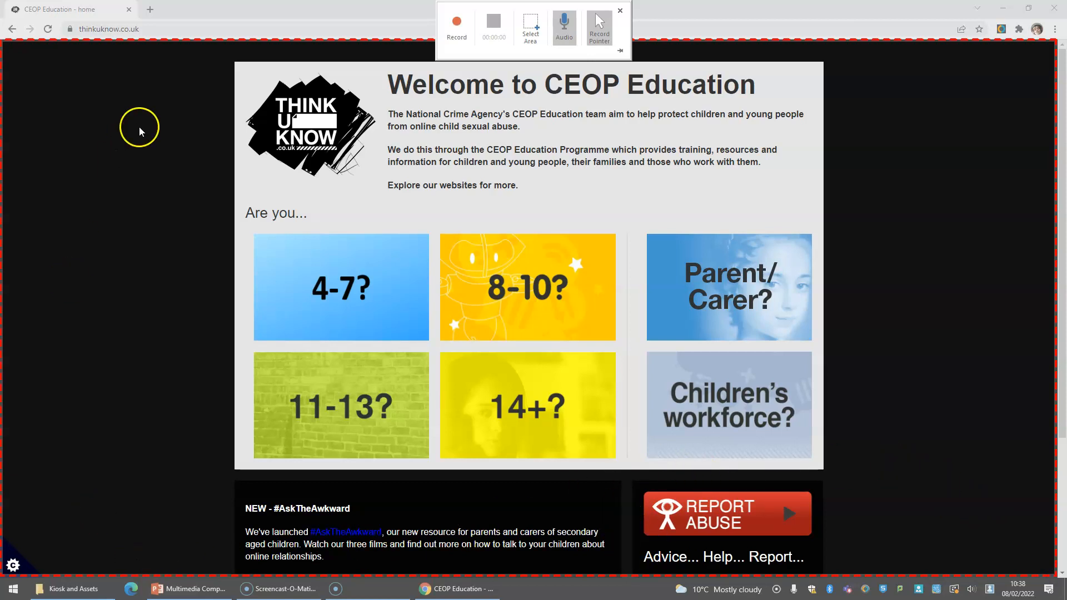
mouse_move(124, 29)
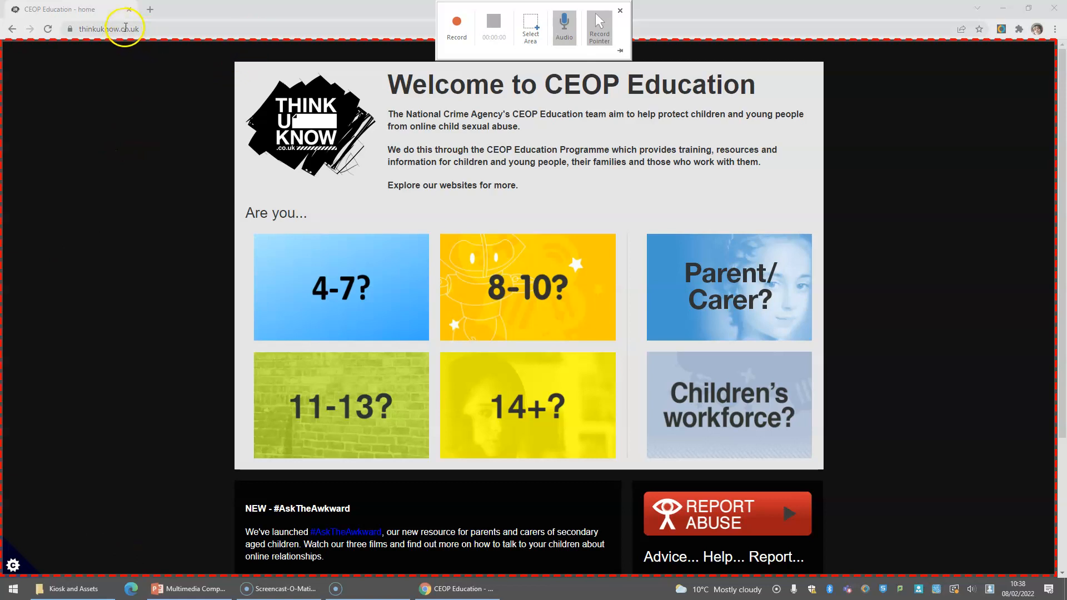
mouse_move(524, 266)
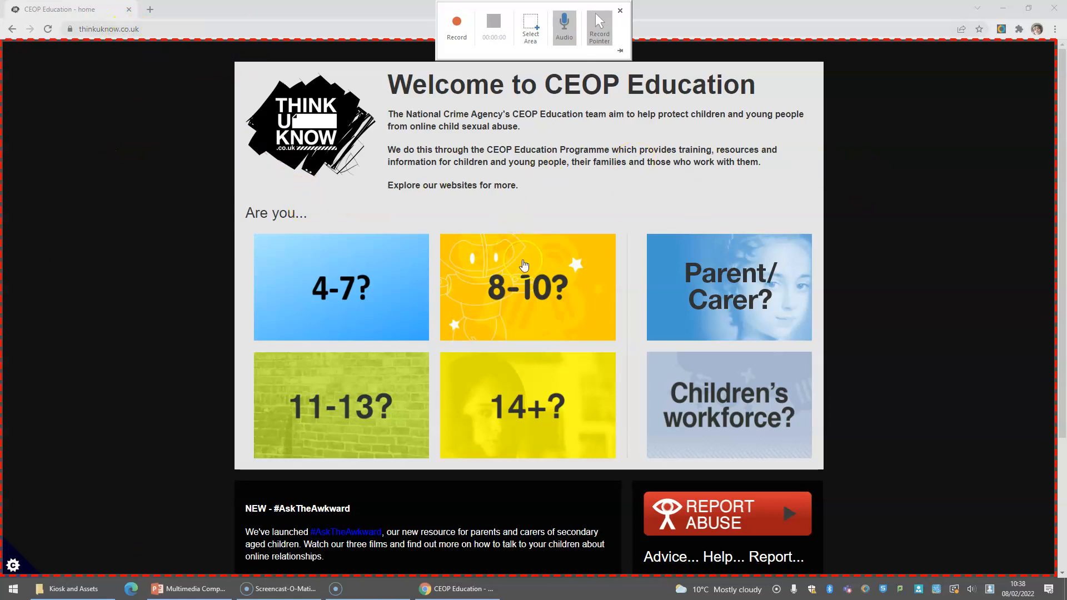
mouse_move(530, 27)
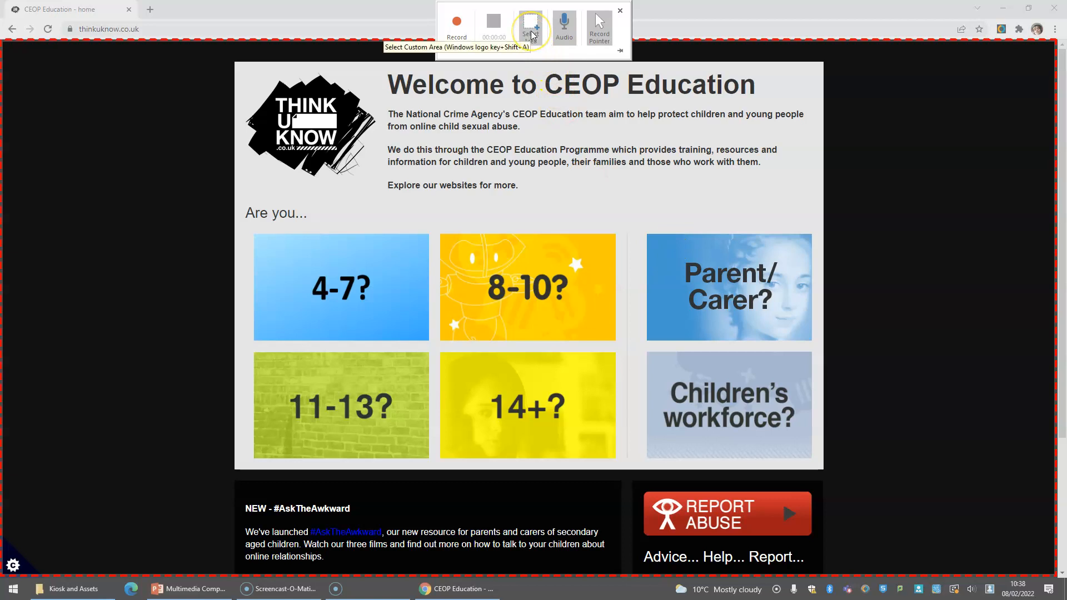
mouse_move(451, 36)
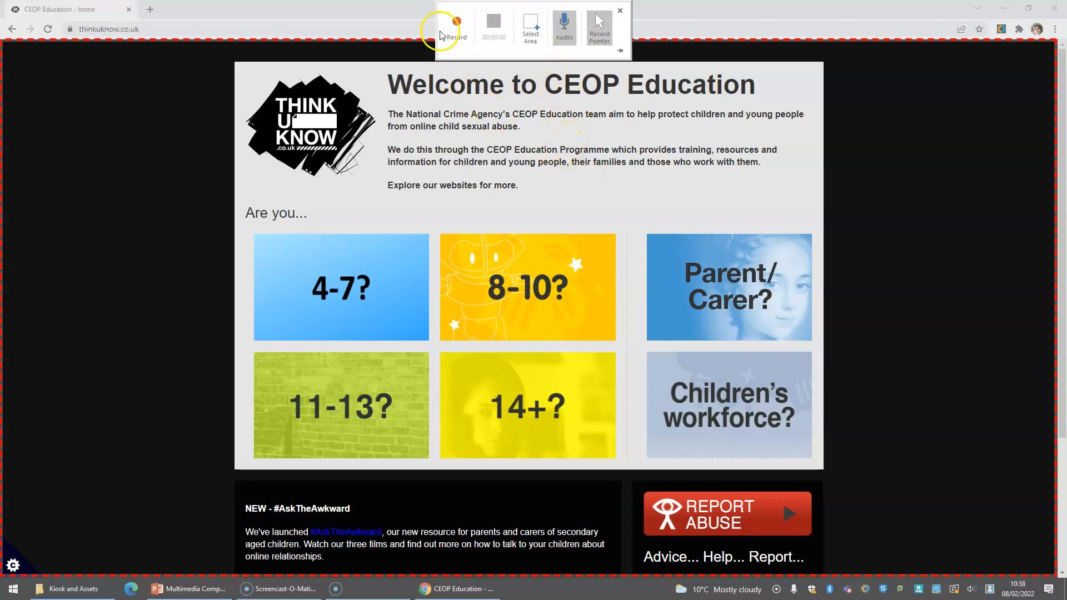
mouse_move(455, 30)
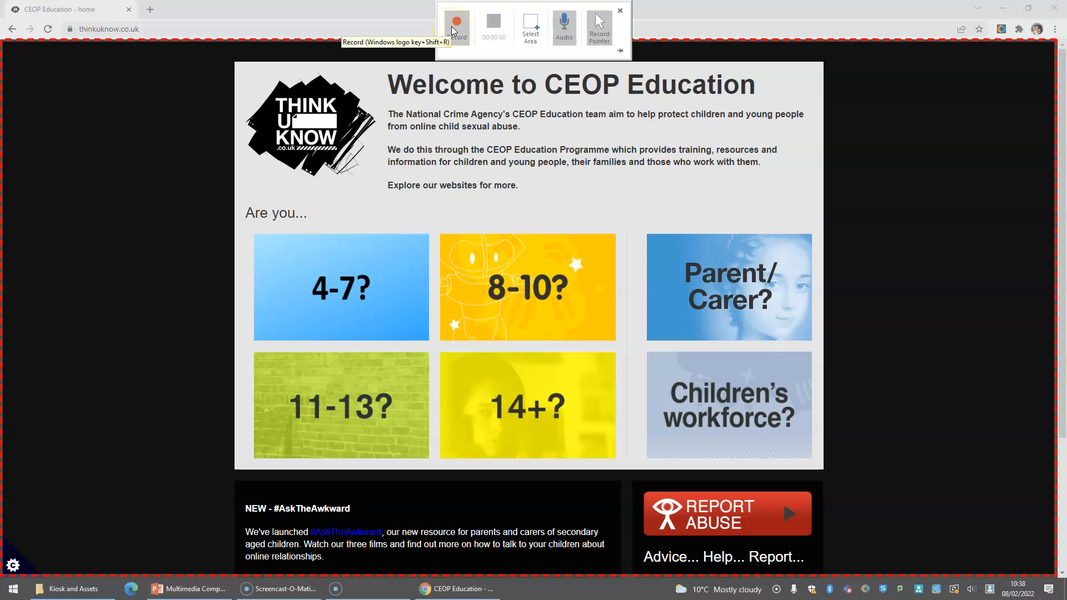
Record browsing from CEOP's 11-13 section to the Your digital footprint article, then stop
click(457, 23)
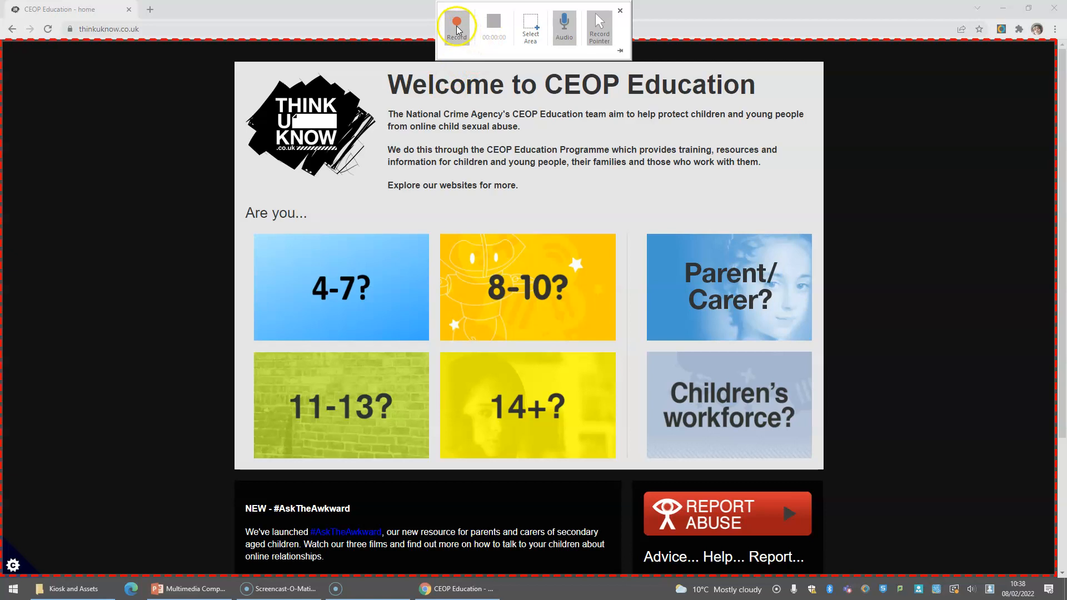
click(456, 27)
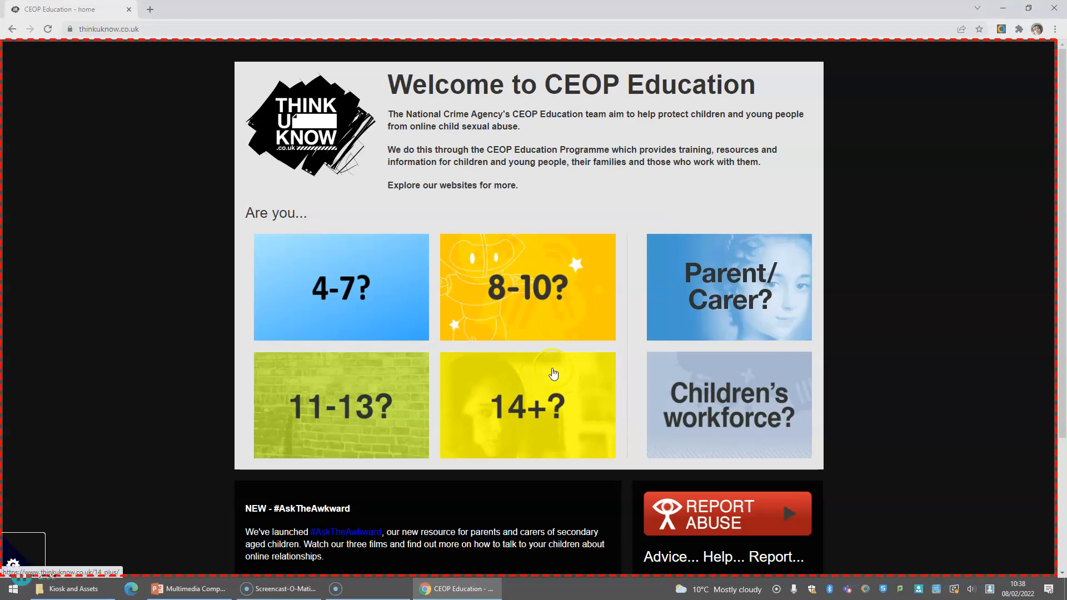
mouse_move(513, 325)
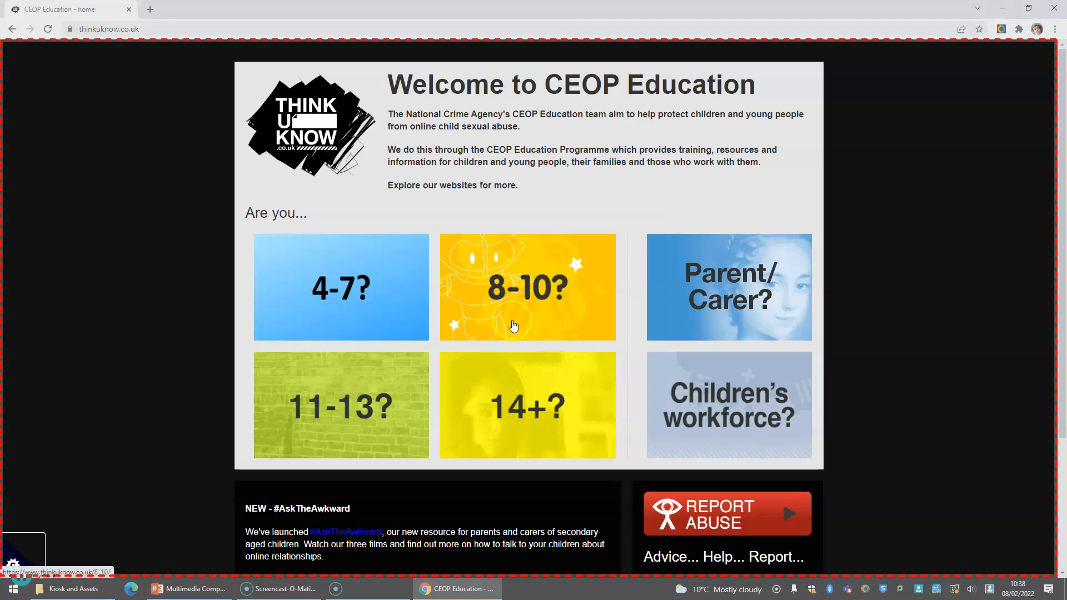
mouse_move(539, 327)
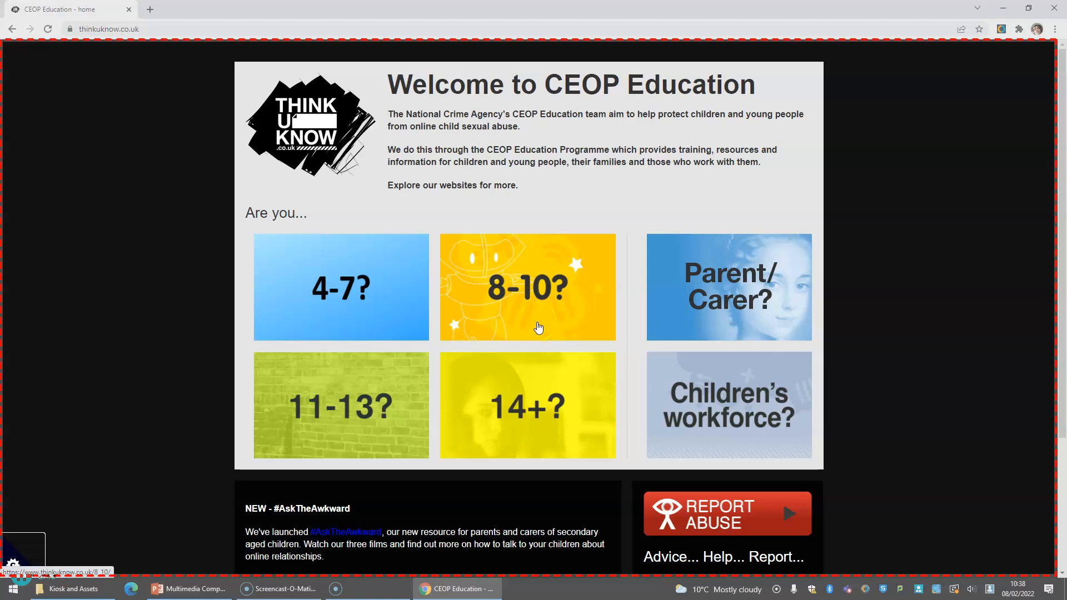
click(340, 404)
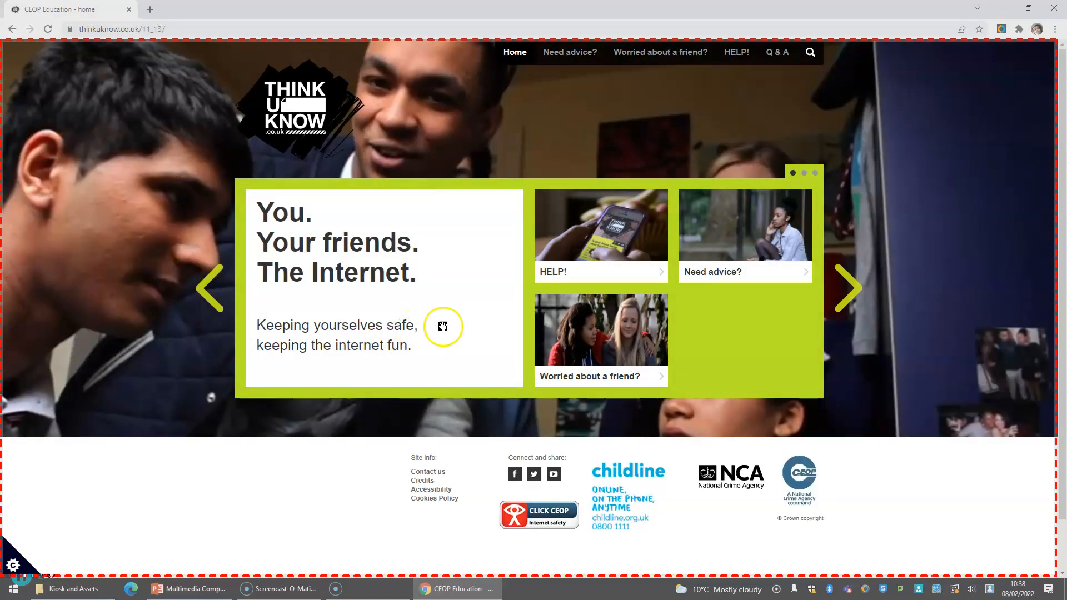
mouse_move(749, 246)
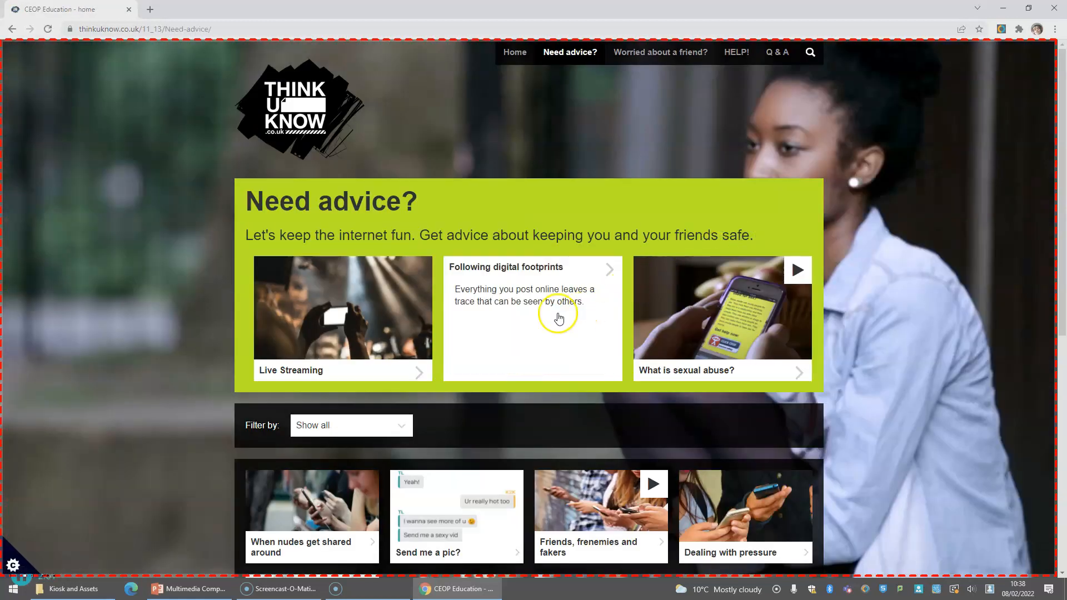
scroll(down, 3)
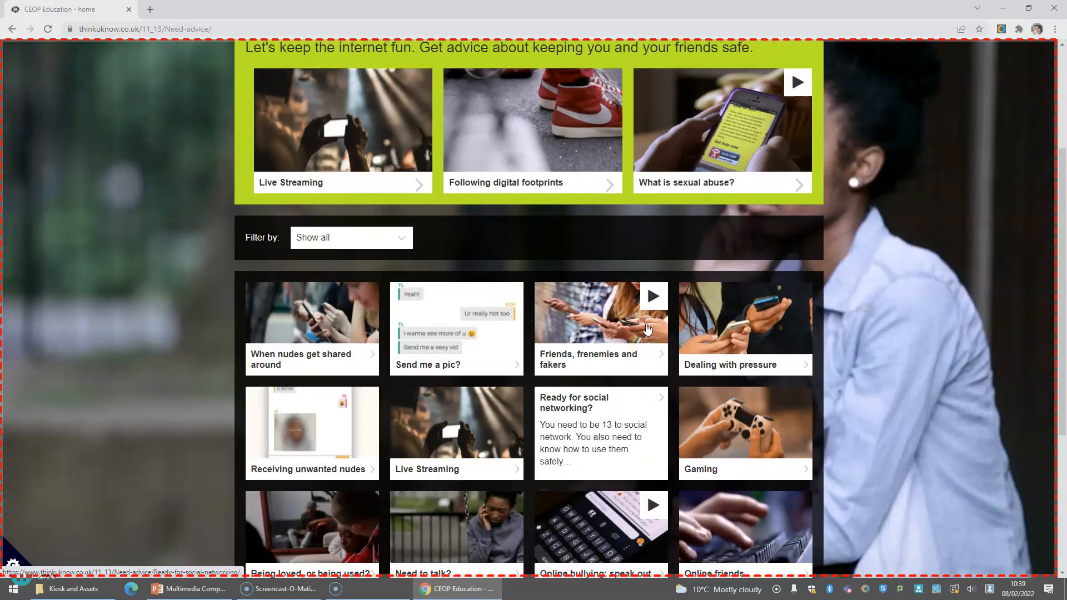
click(532, 129)
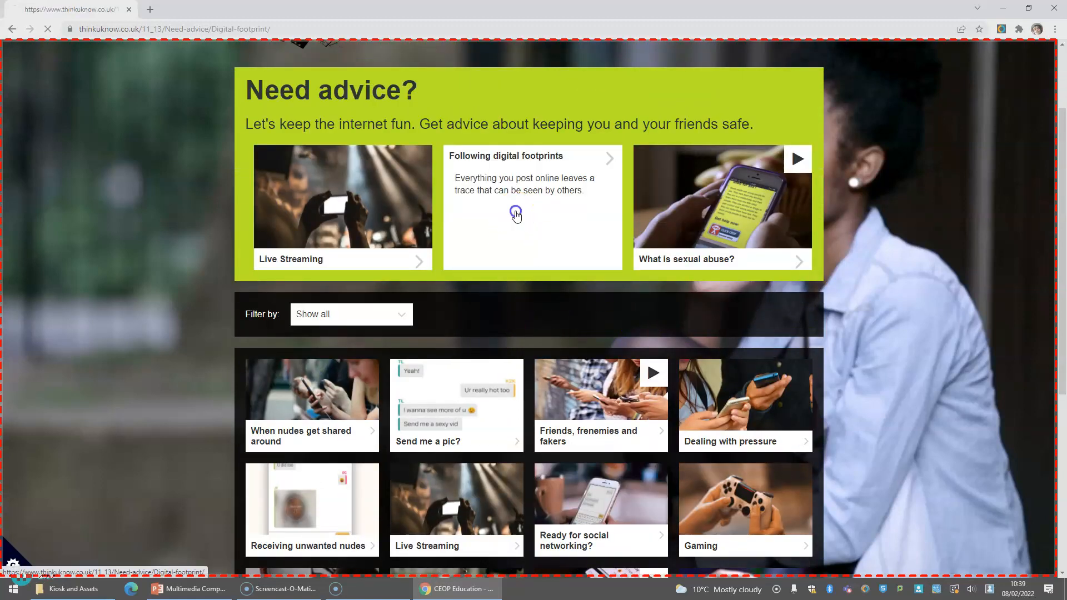
click(531, 207)
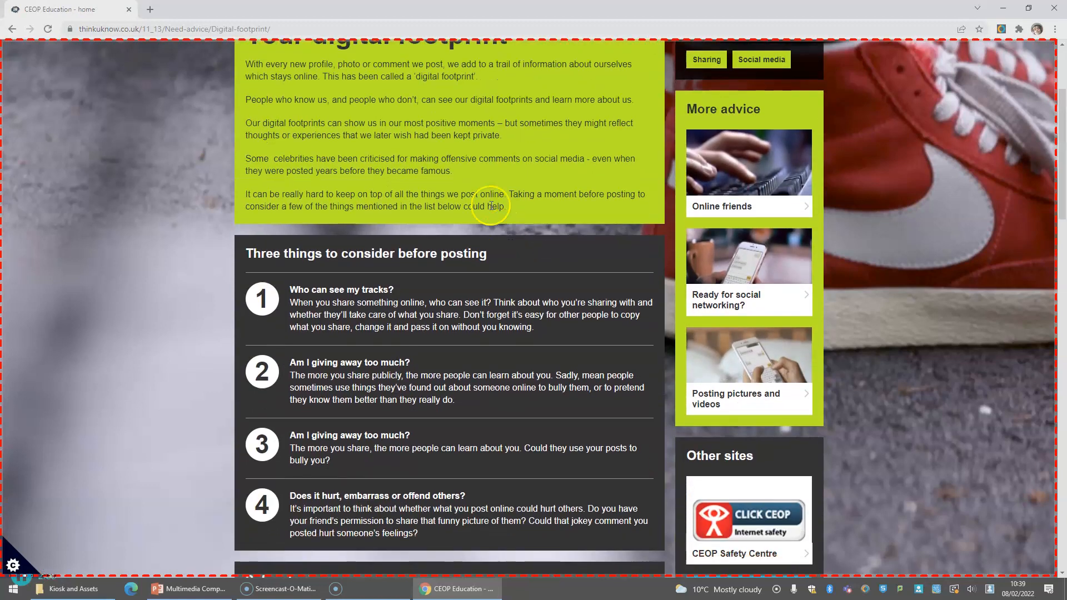
mouse_move(483, 405)
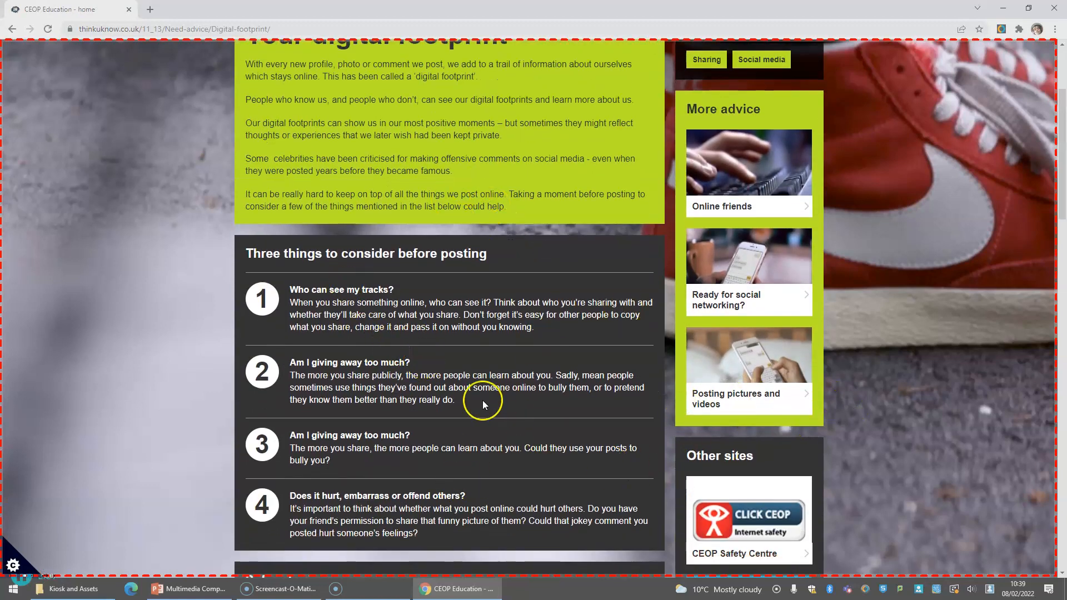
scroll(up, 3)
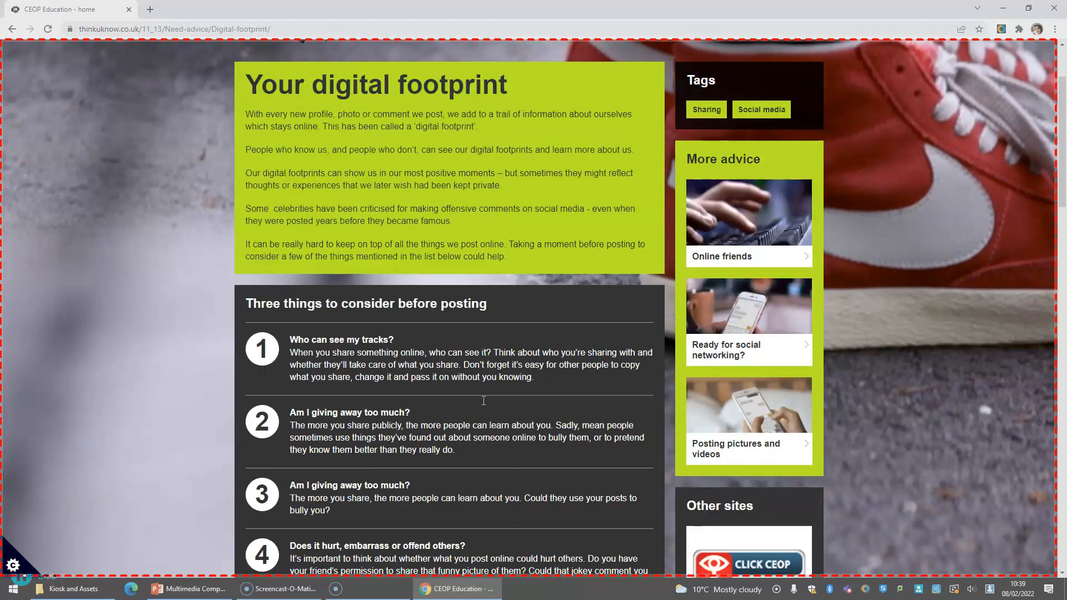
scroll(up, 3)
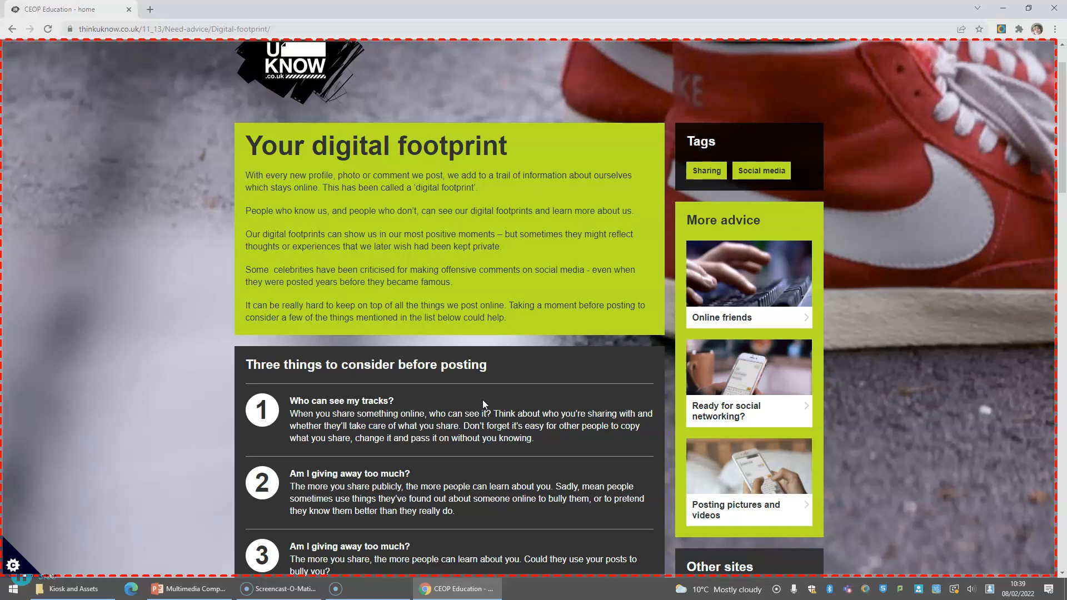
click(191, 588)
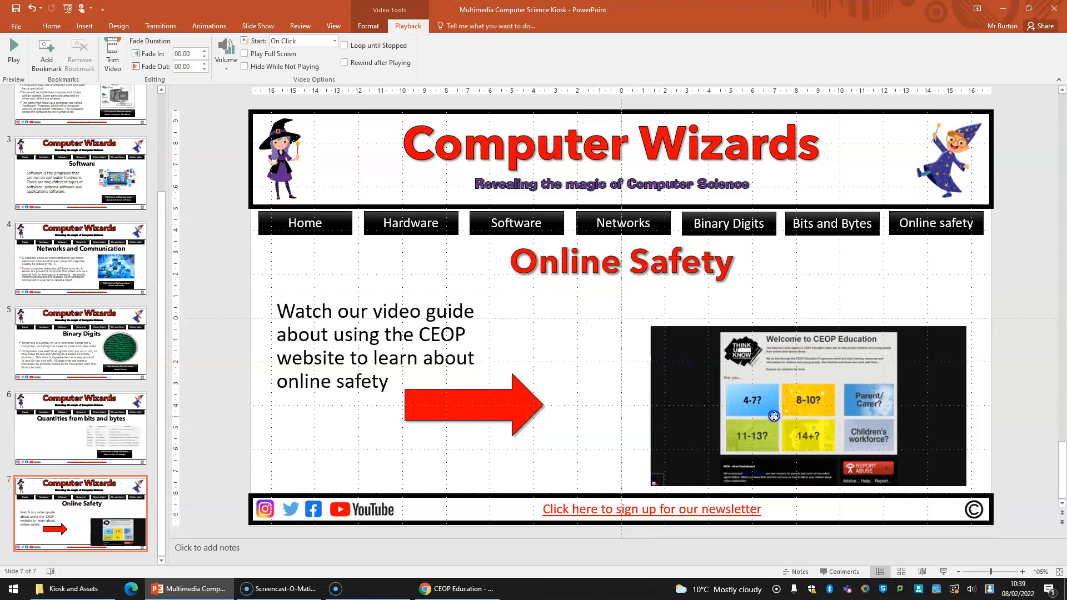
Select the embedded CEOP recording and play it back to check it
click(773, 405)
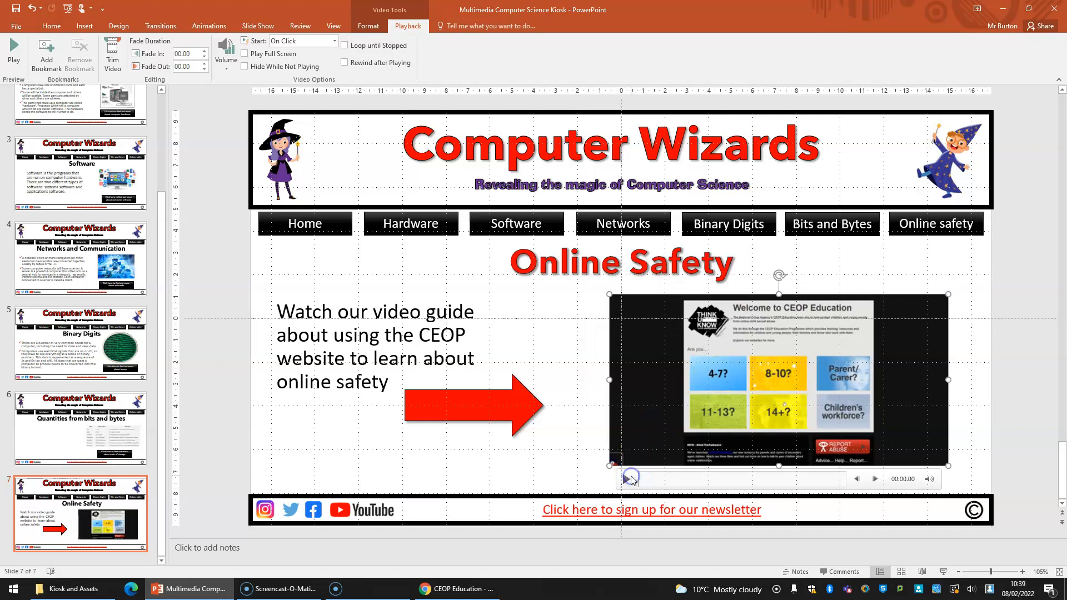
click(626, 479)
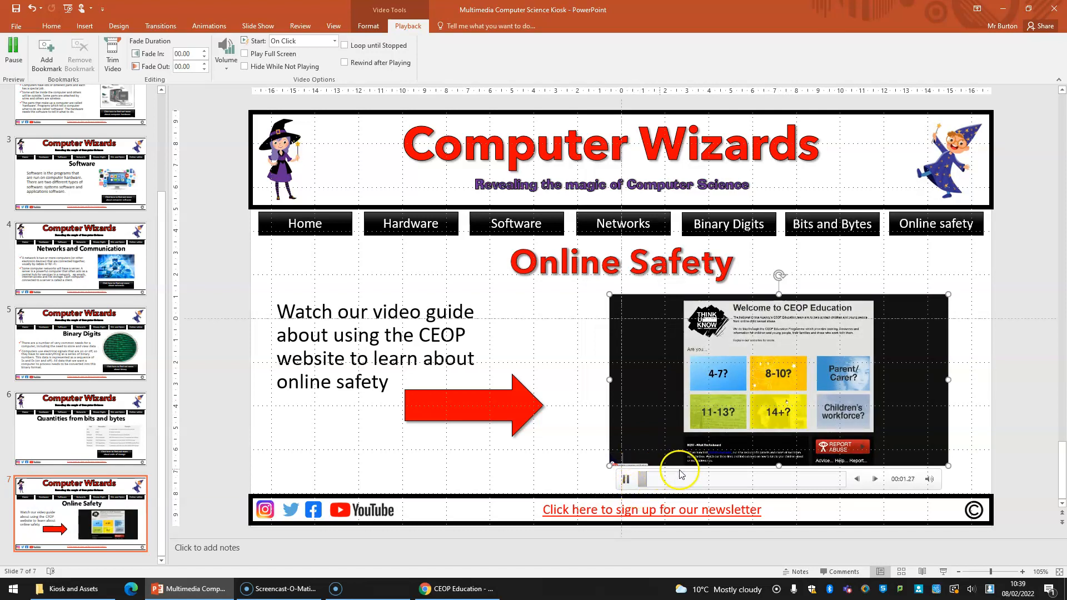